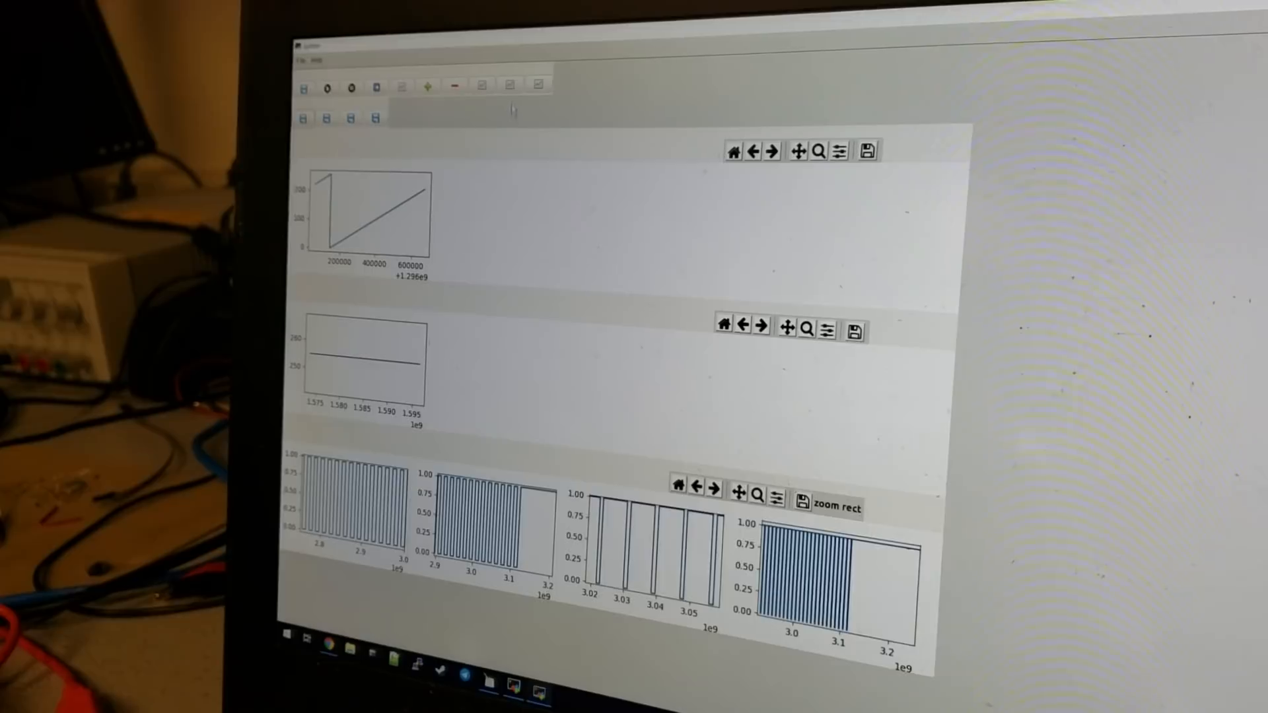
# Step: Freehand one cycle of a sine-like green waveform in the DE1_SoC pygame canvas, then close it
pyautogui.click(509, 90)
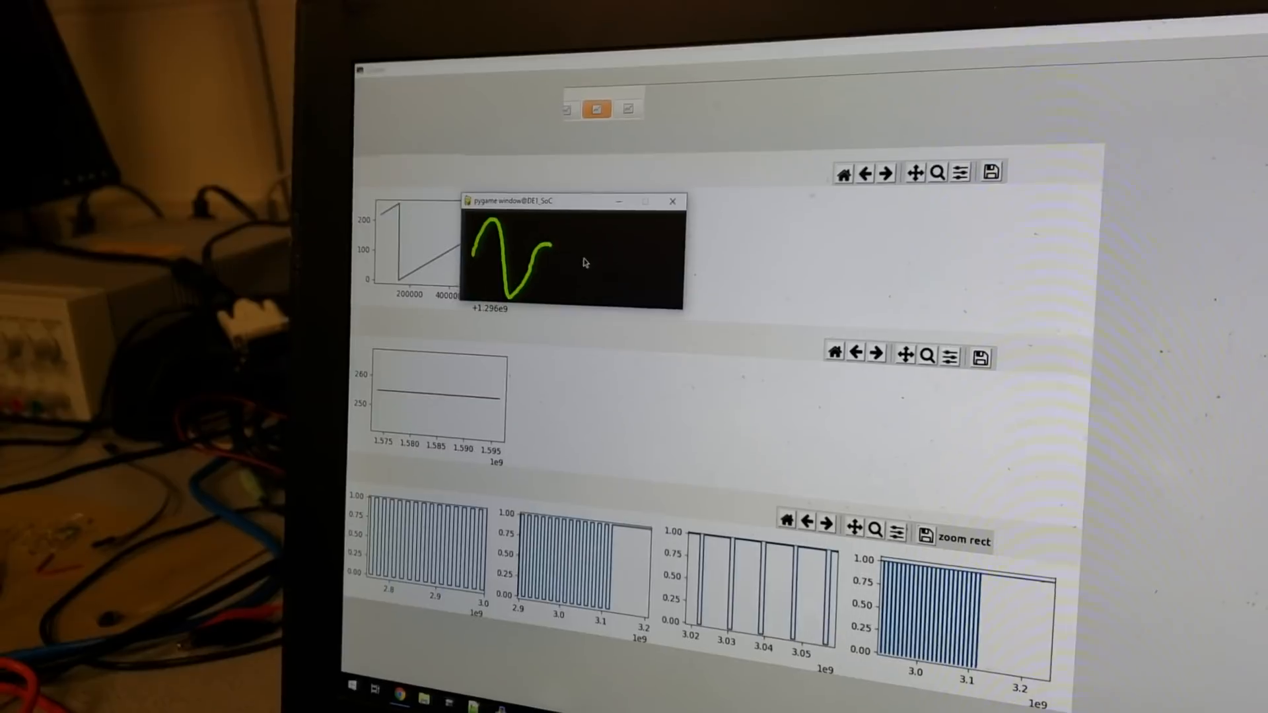
pyautogui.click(673, 201)
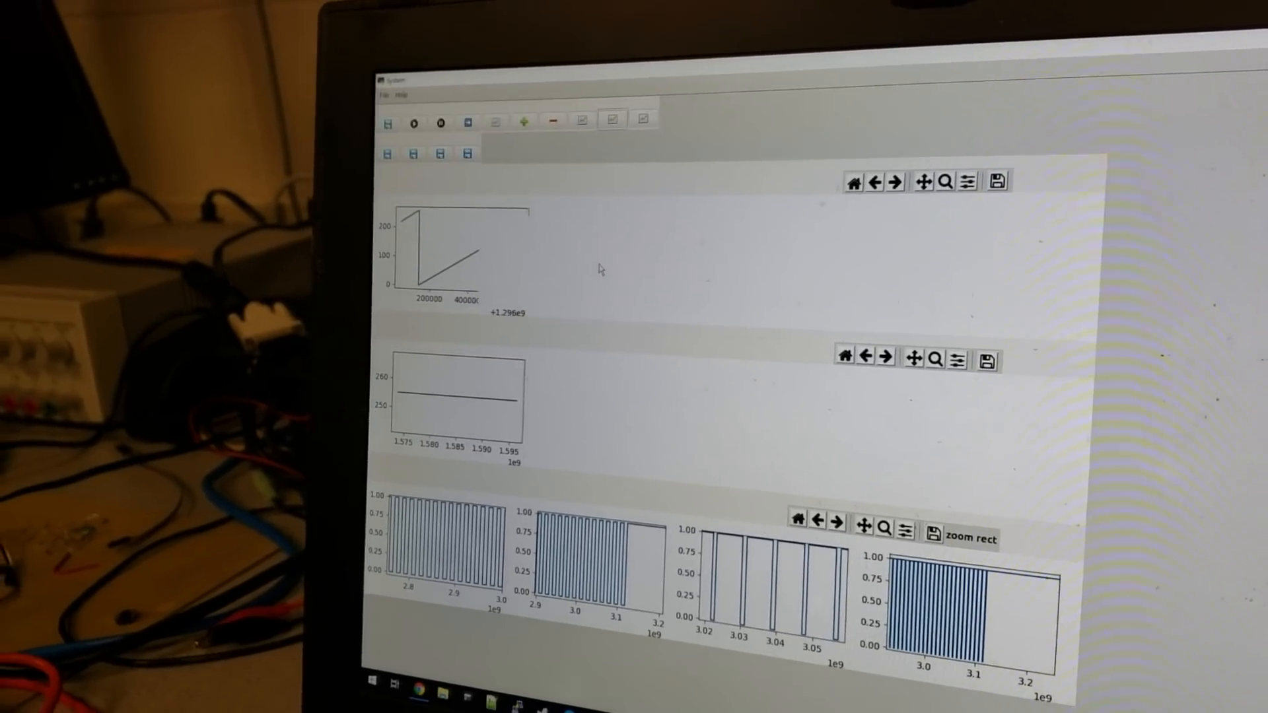